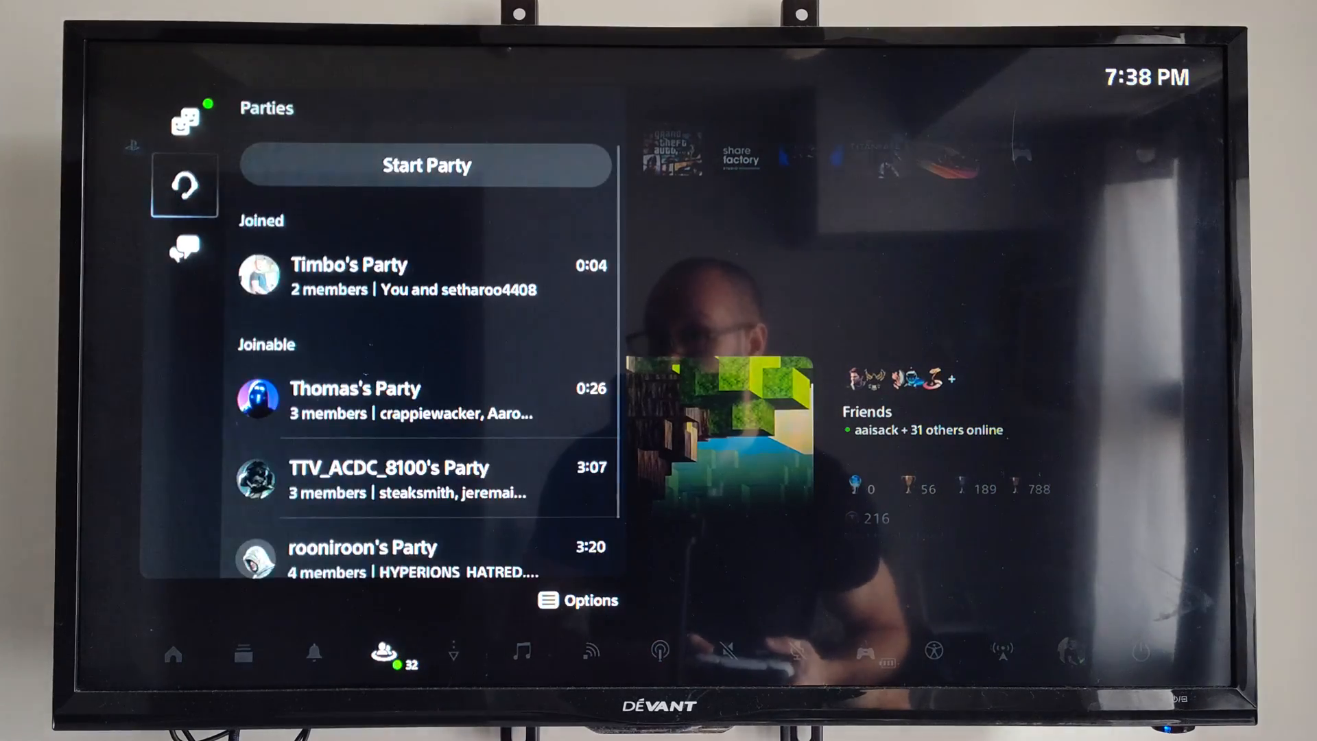
Start a new message, bringing up the Select Players screen with no recipients yet.
left_click(183, 247)
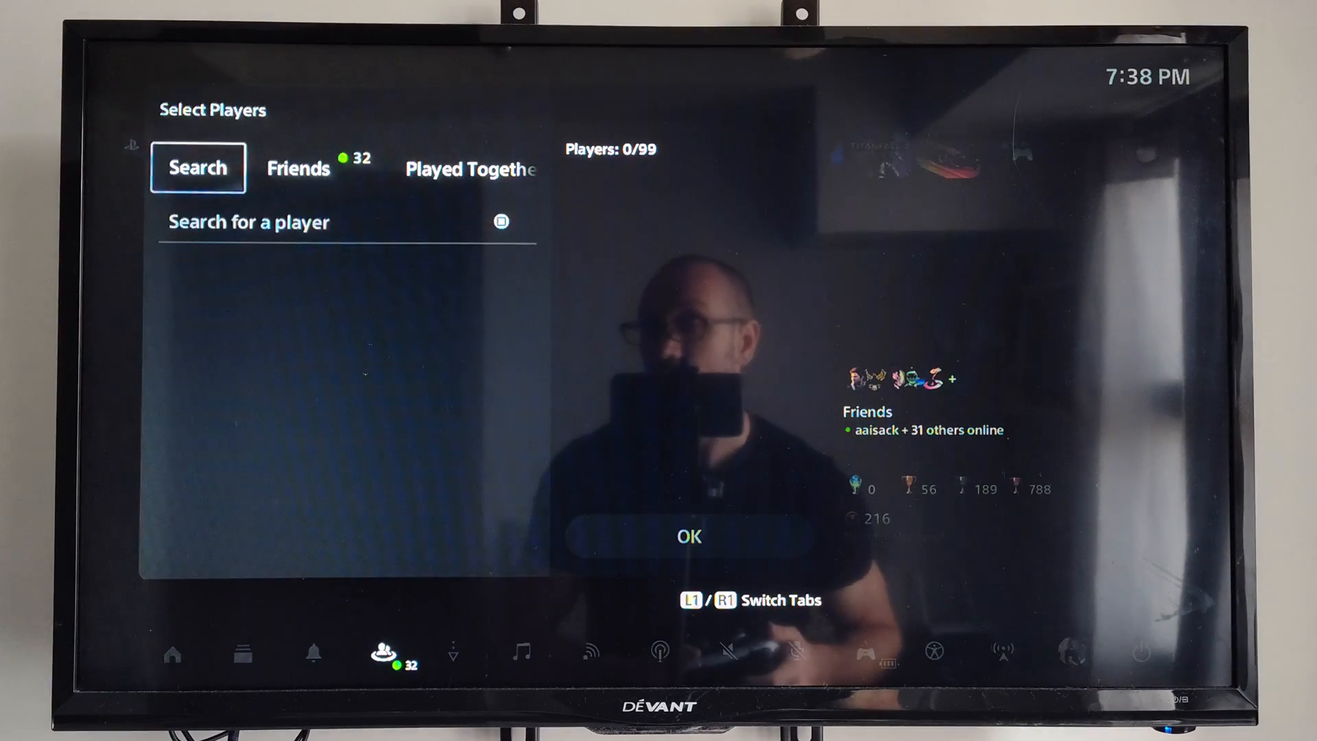
left_click(298, 167)
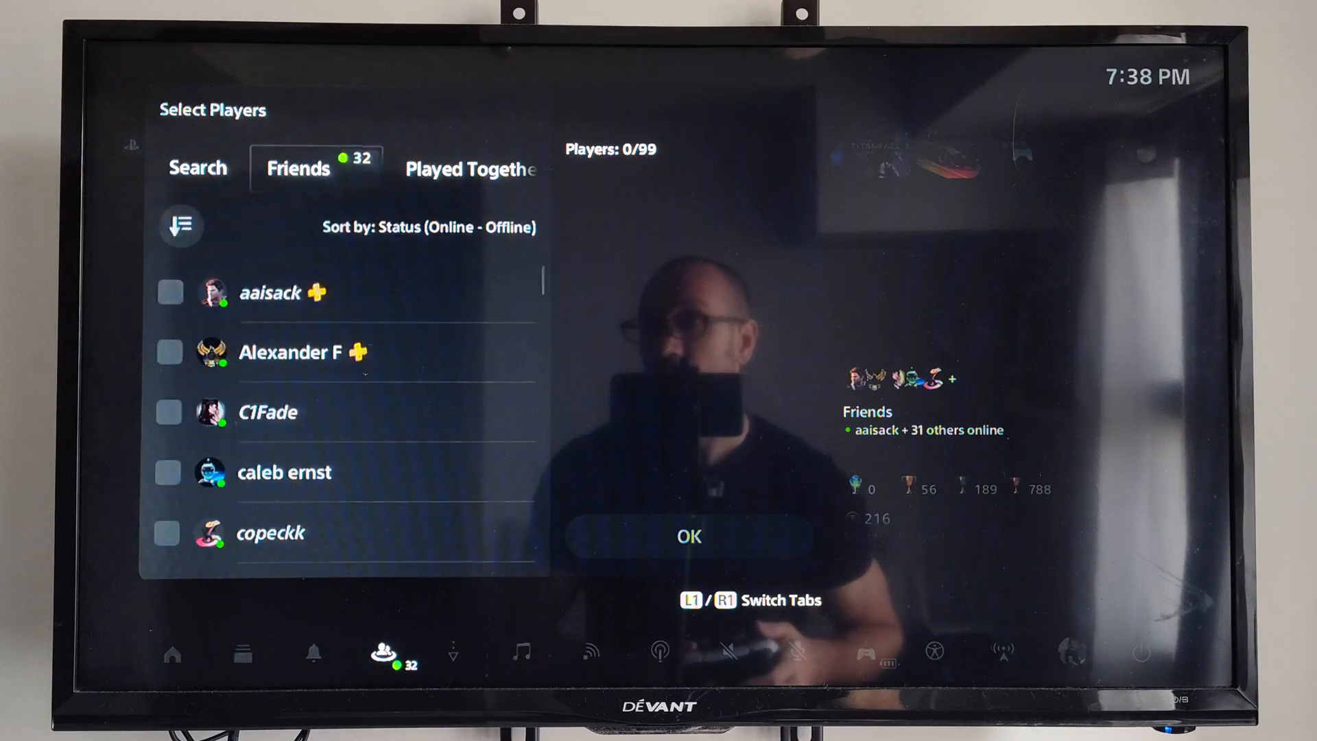
scroll("down", 3)
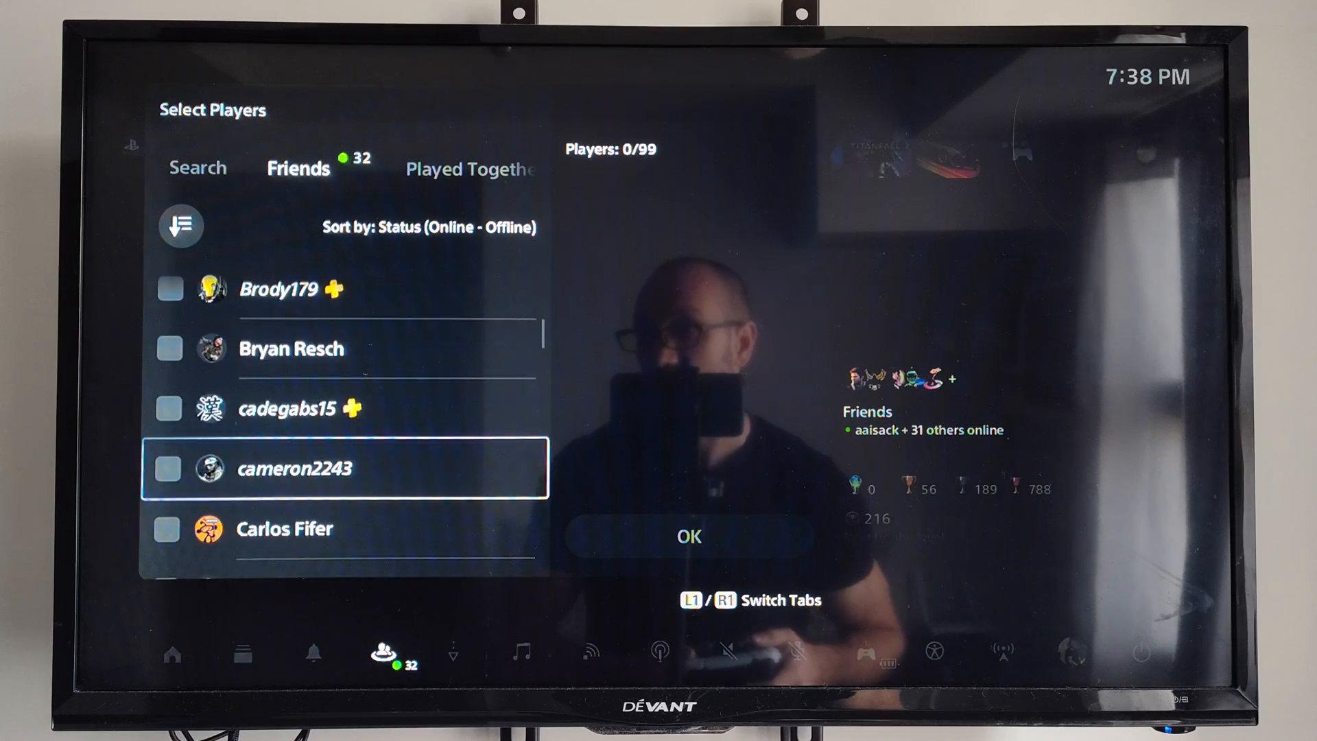
left_click(167, 468)
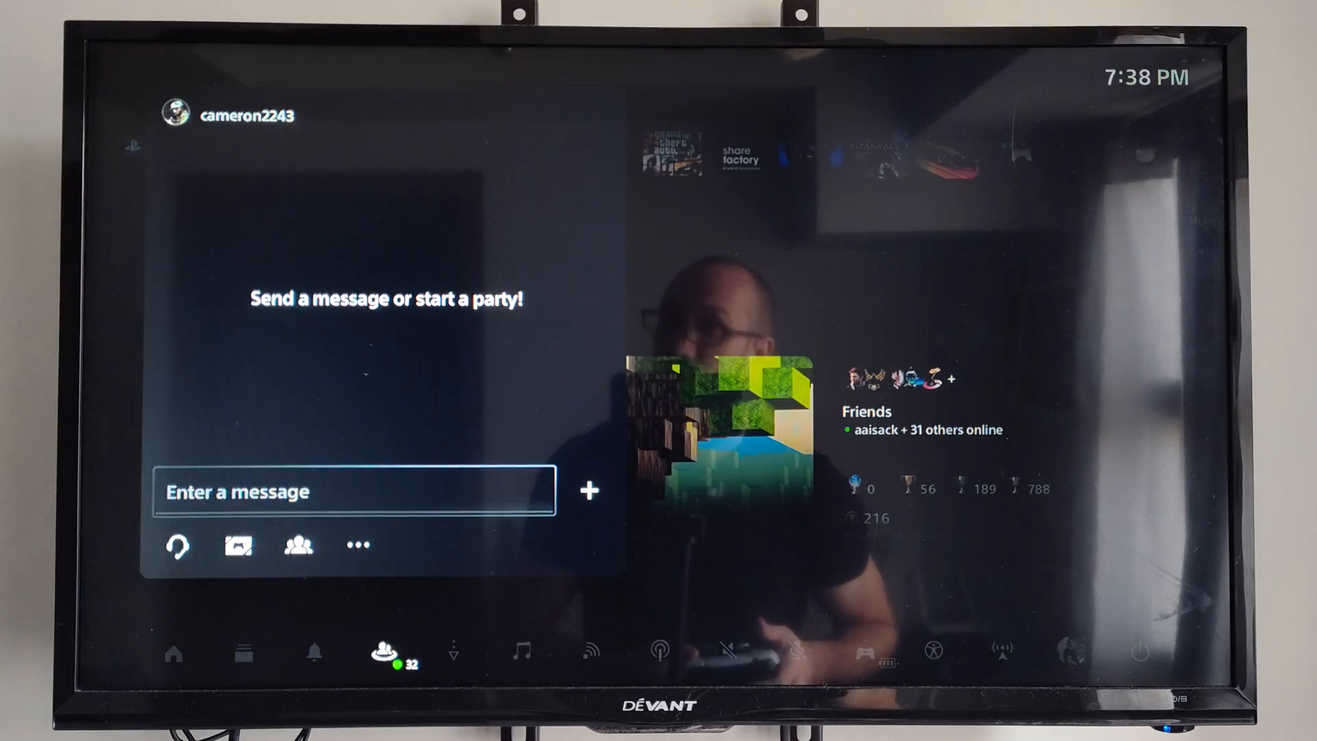
left_click(352, 491)
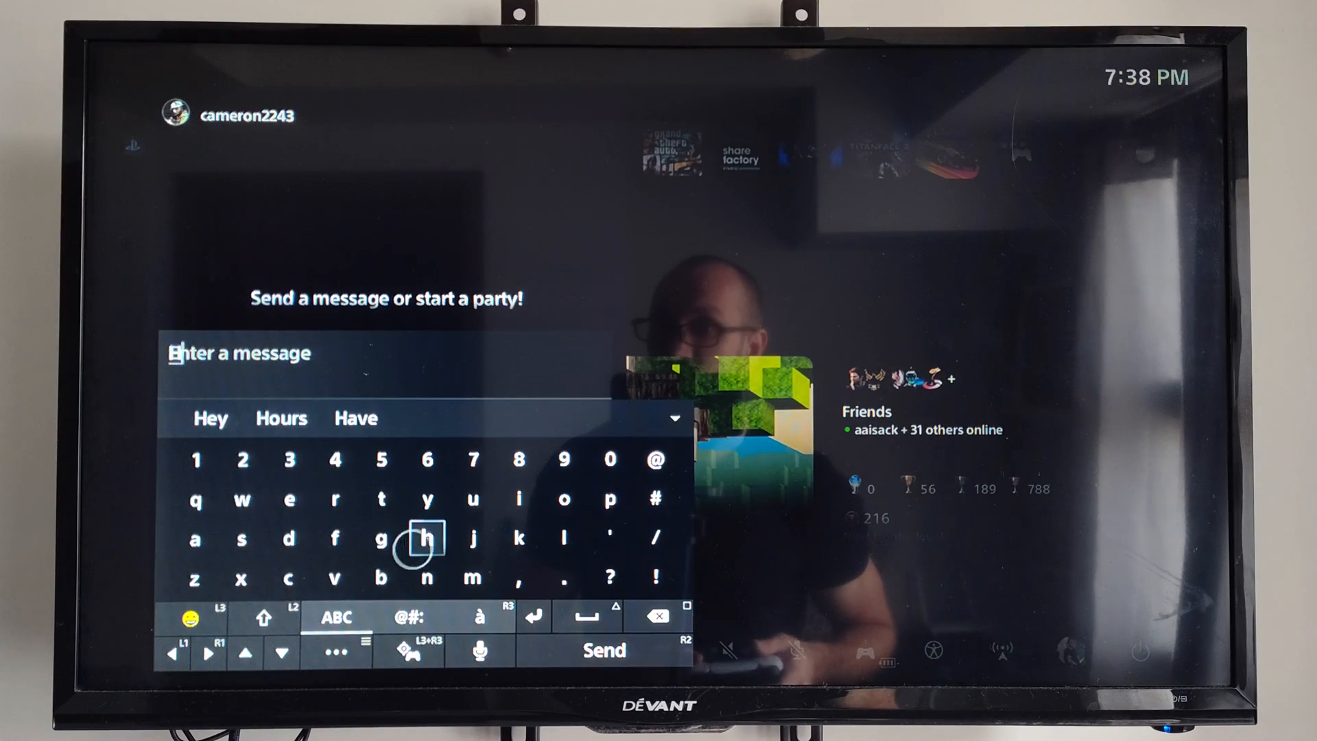
left_click(604, 650)
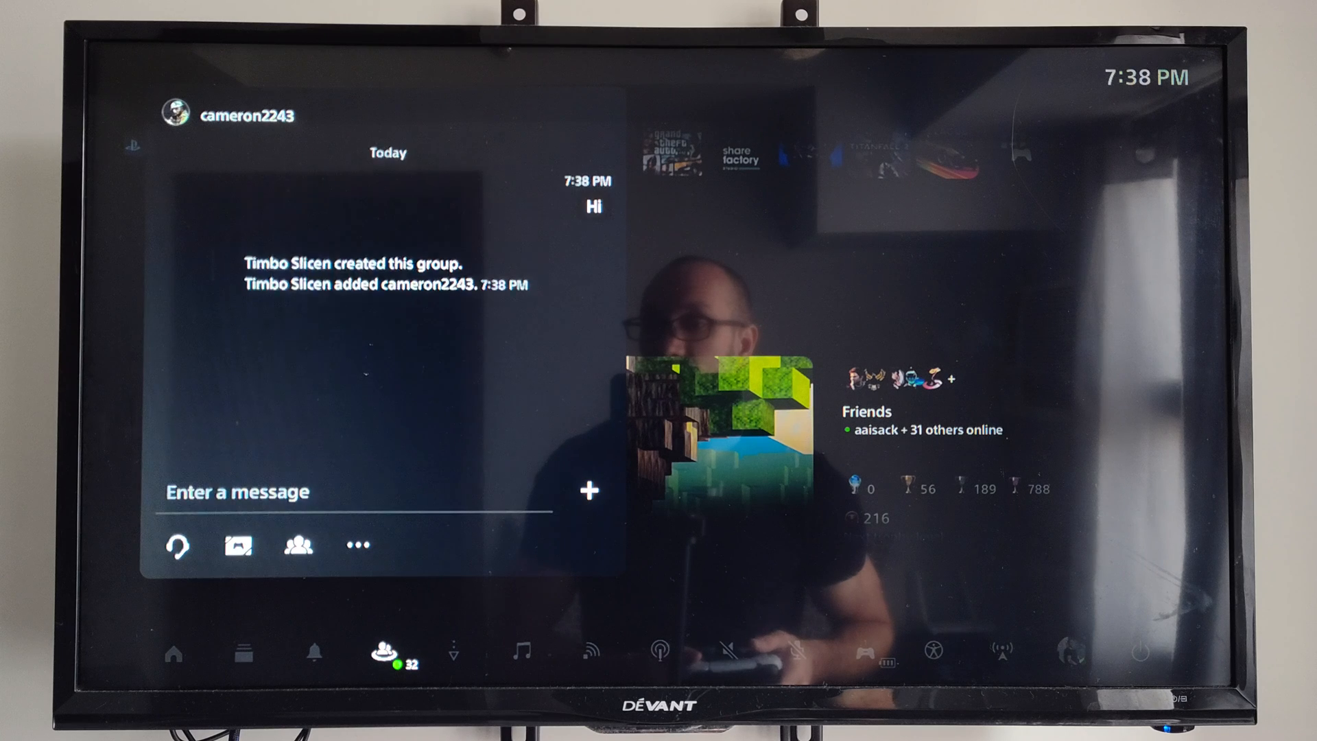
left_click(234, 491)
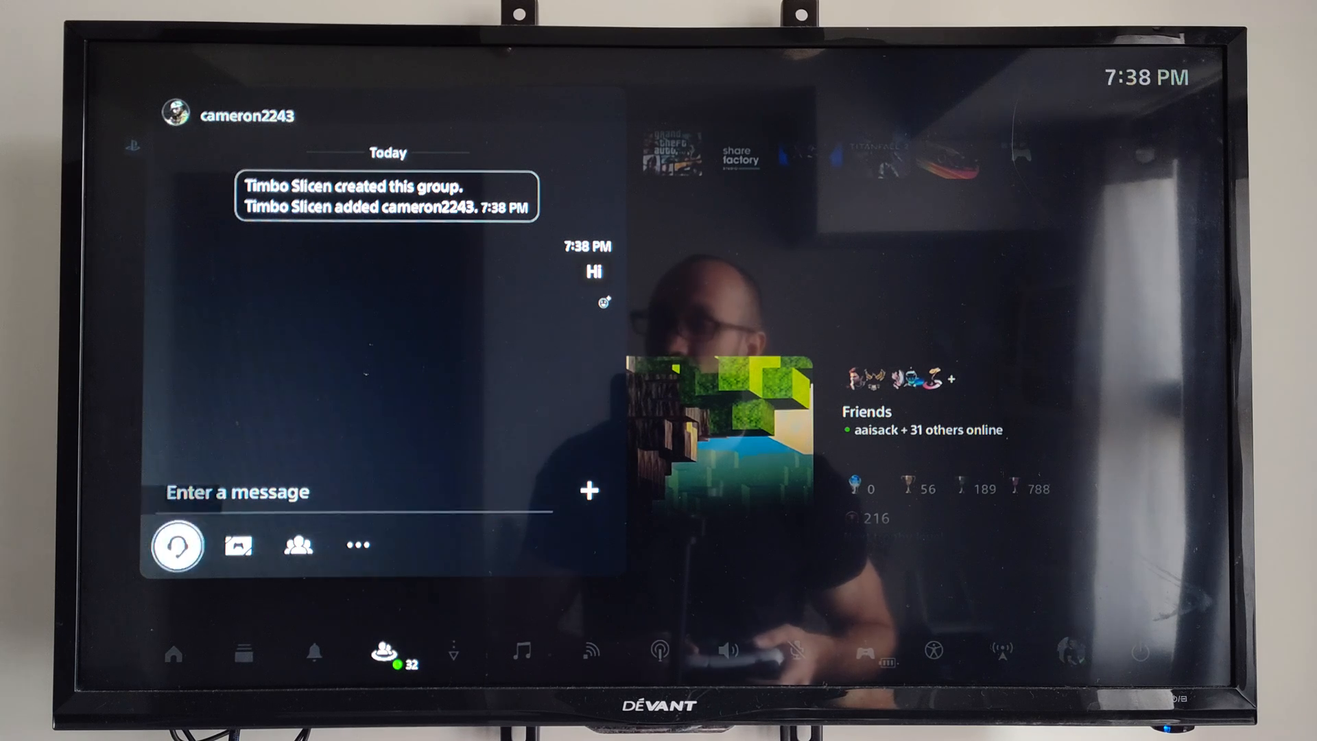
mouse_move(297, 545)
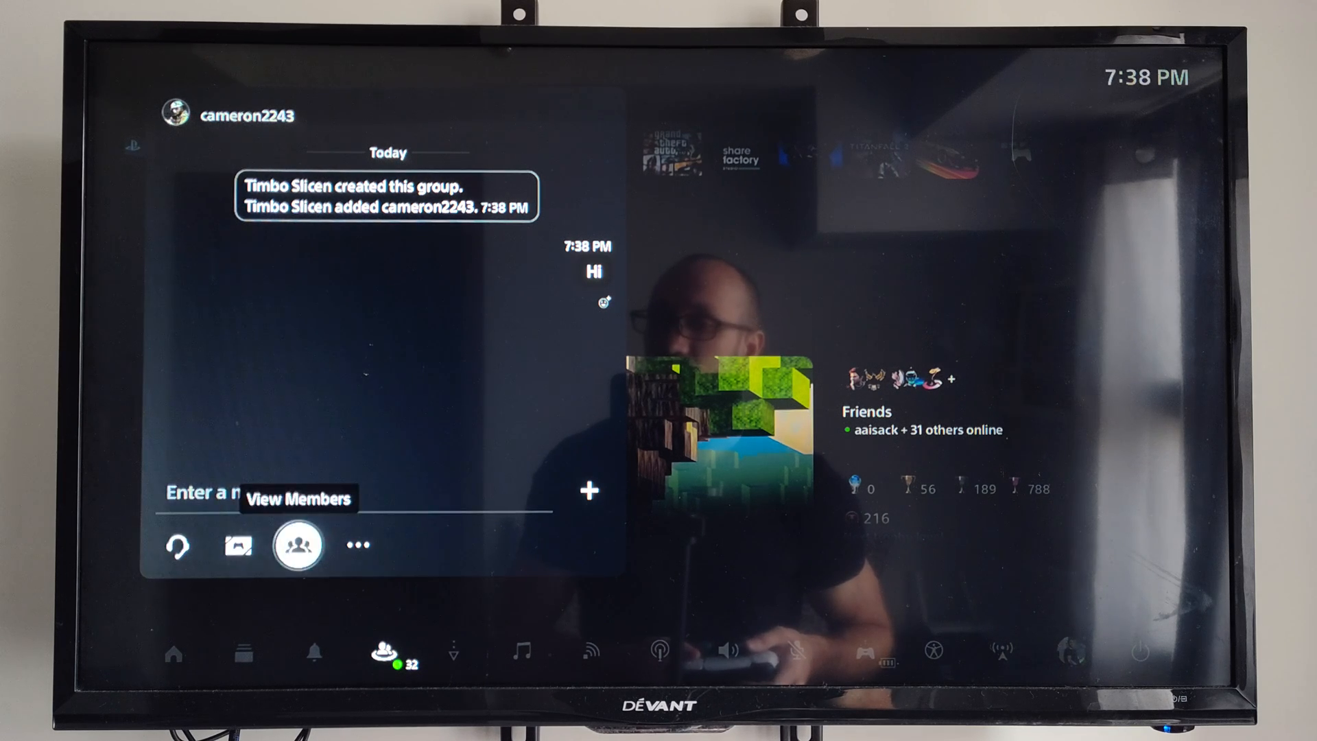
Send the preset quick message 'What's up?' from Messaging Options.
left_click(587, 491)
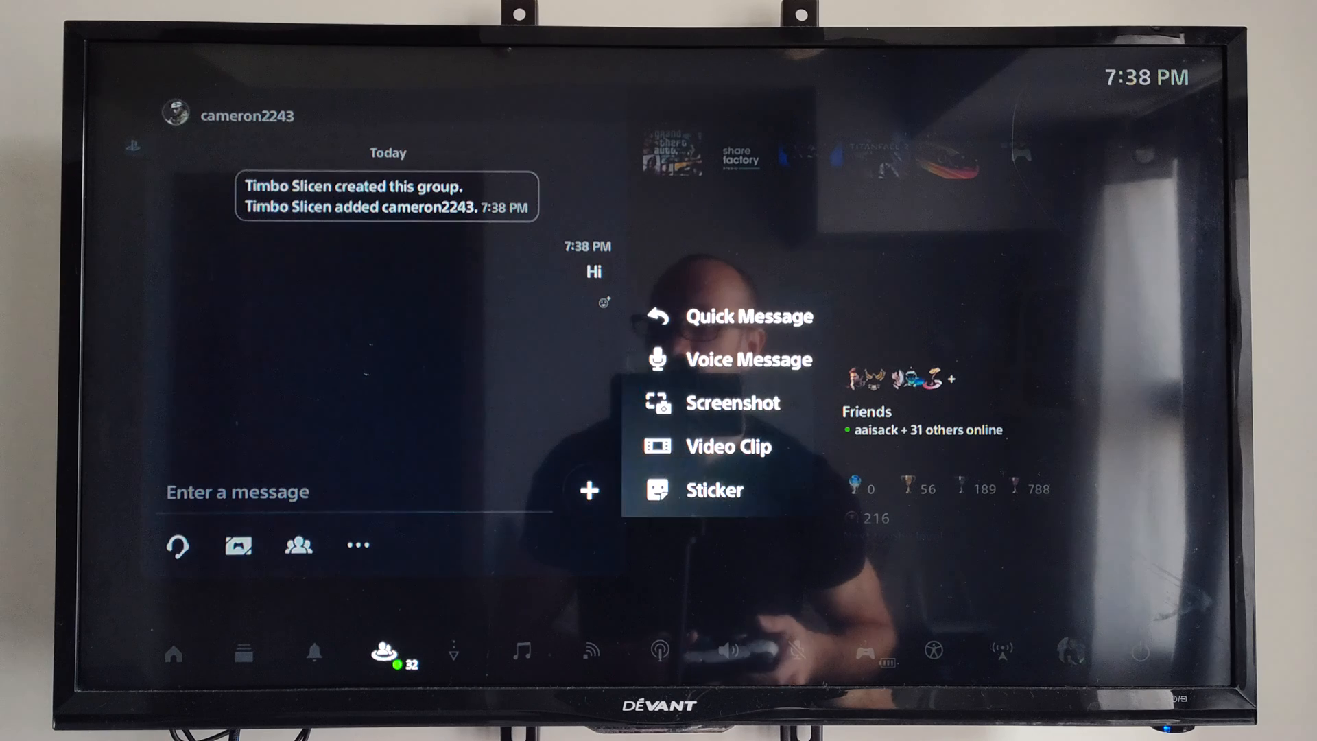
left_click(748, 316)
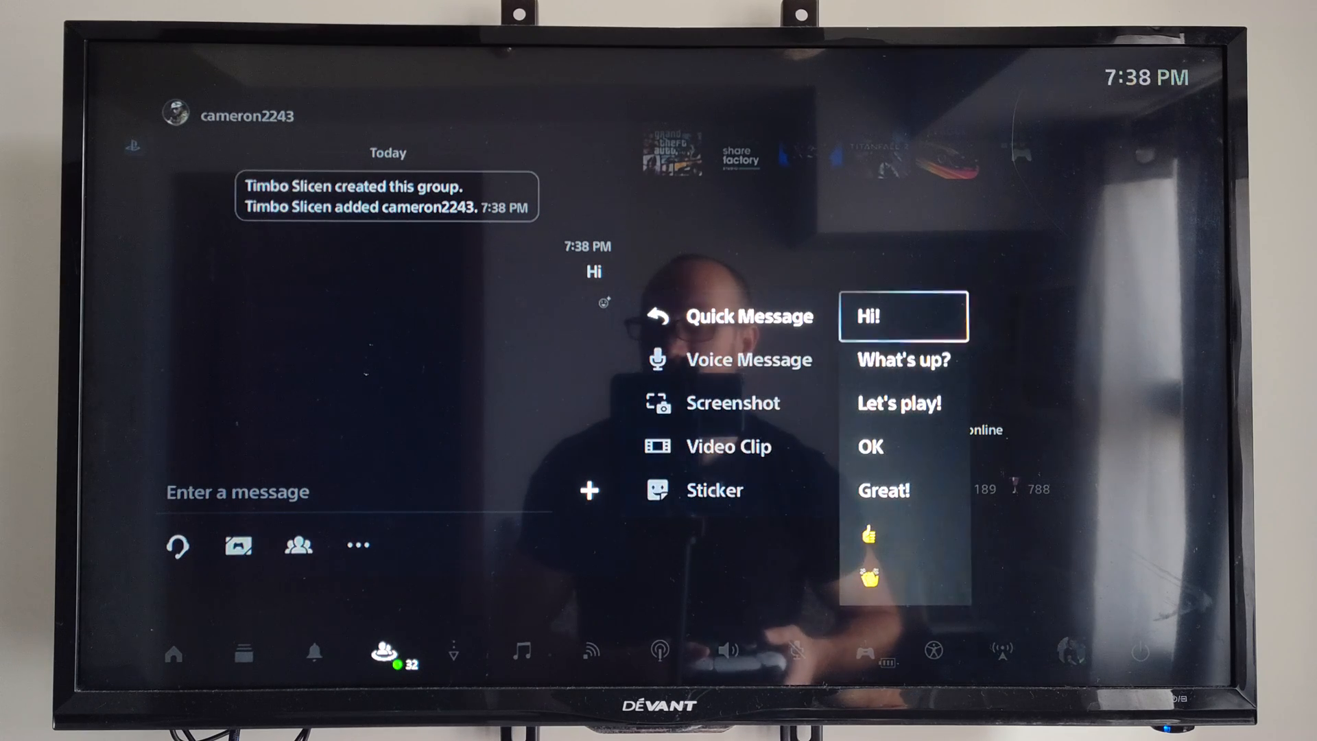
left_click(904, 360)
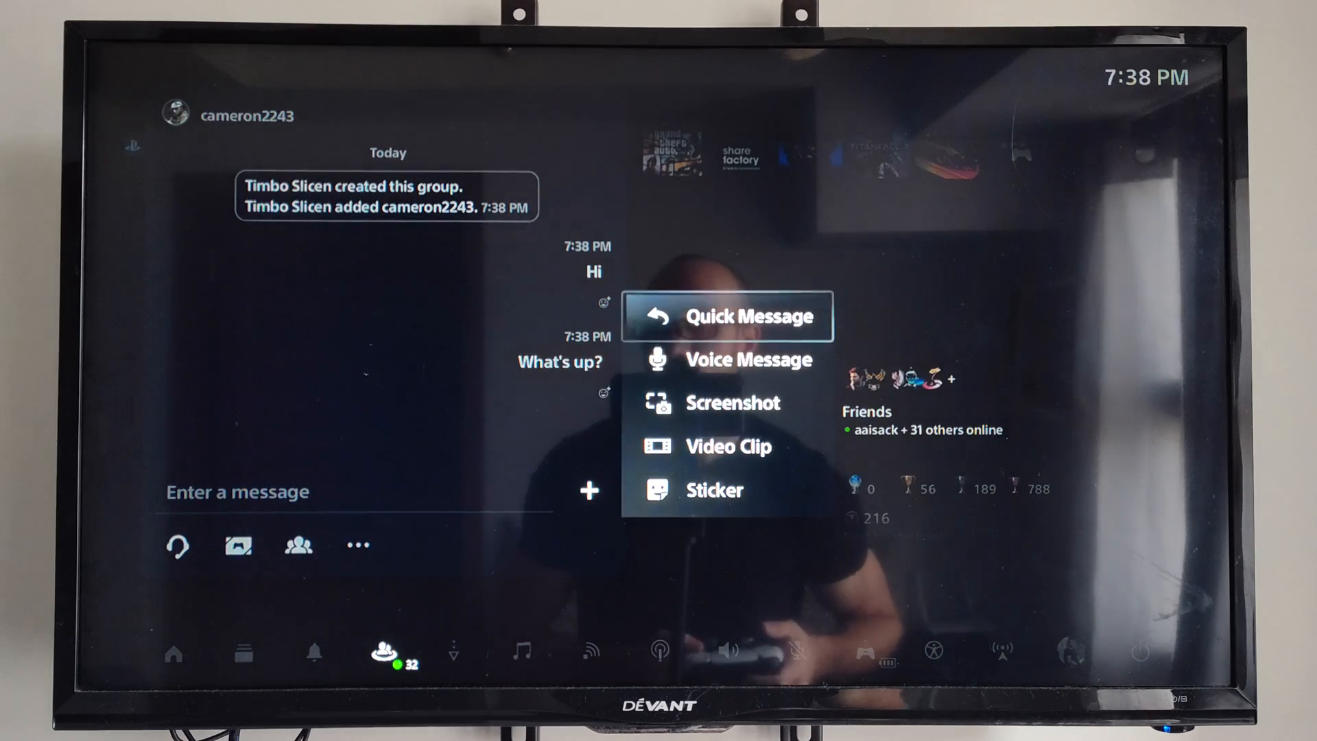
Record and send a two-second voice message, then move on to picking a screenshot.
left_click(749, 359)
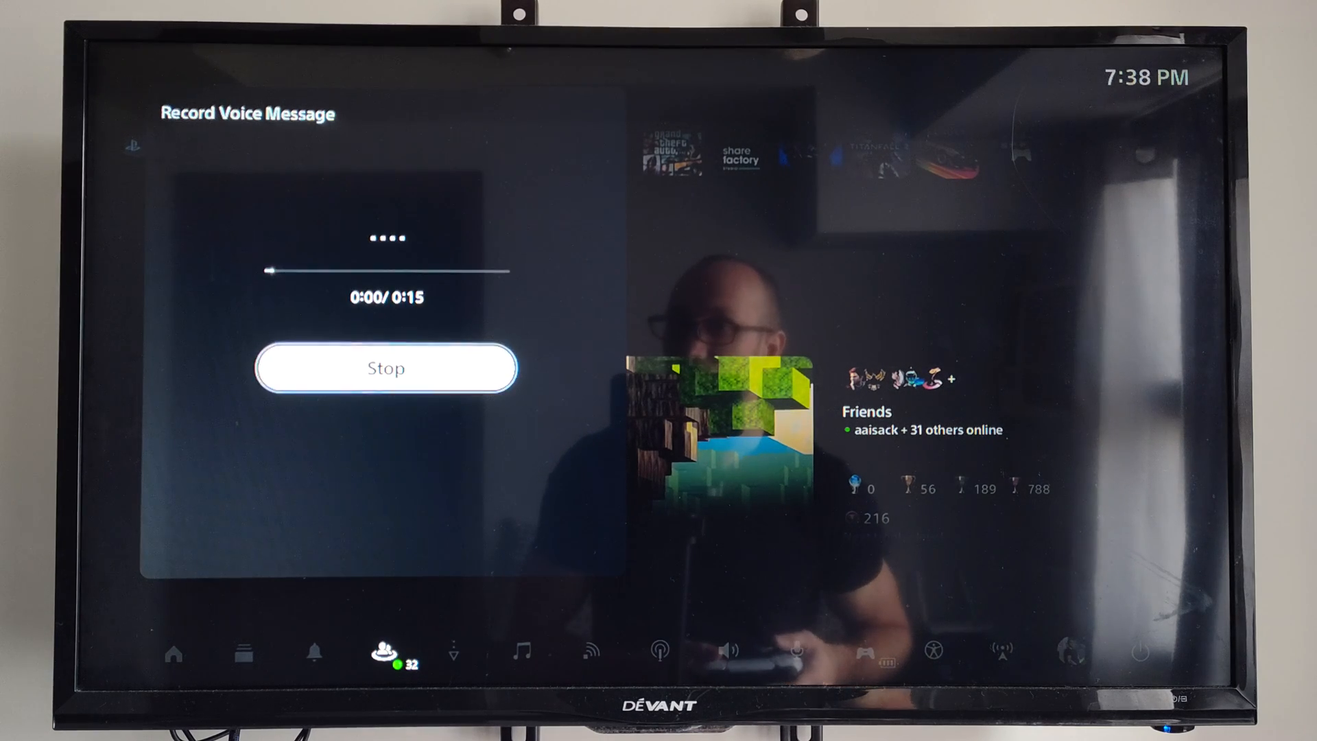
left_click(385, 368)
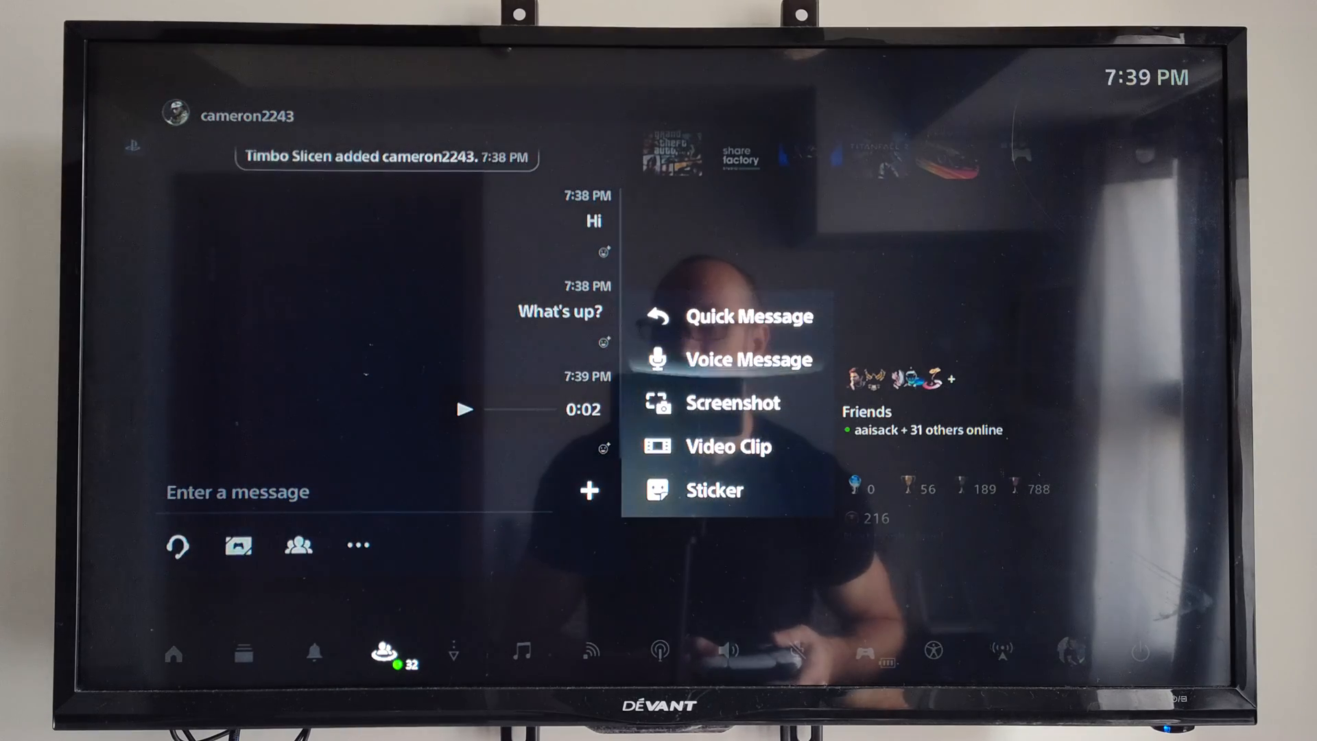
left_click(733, 402)
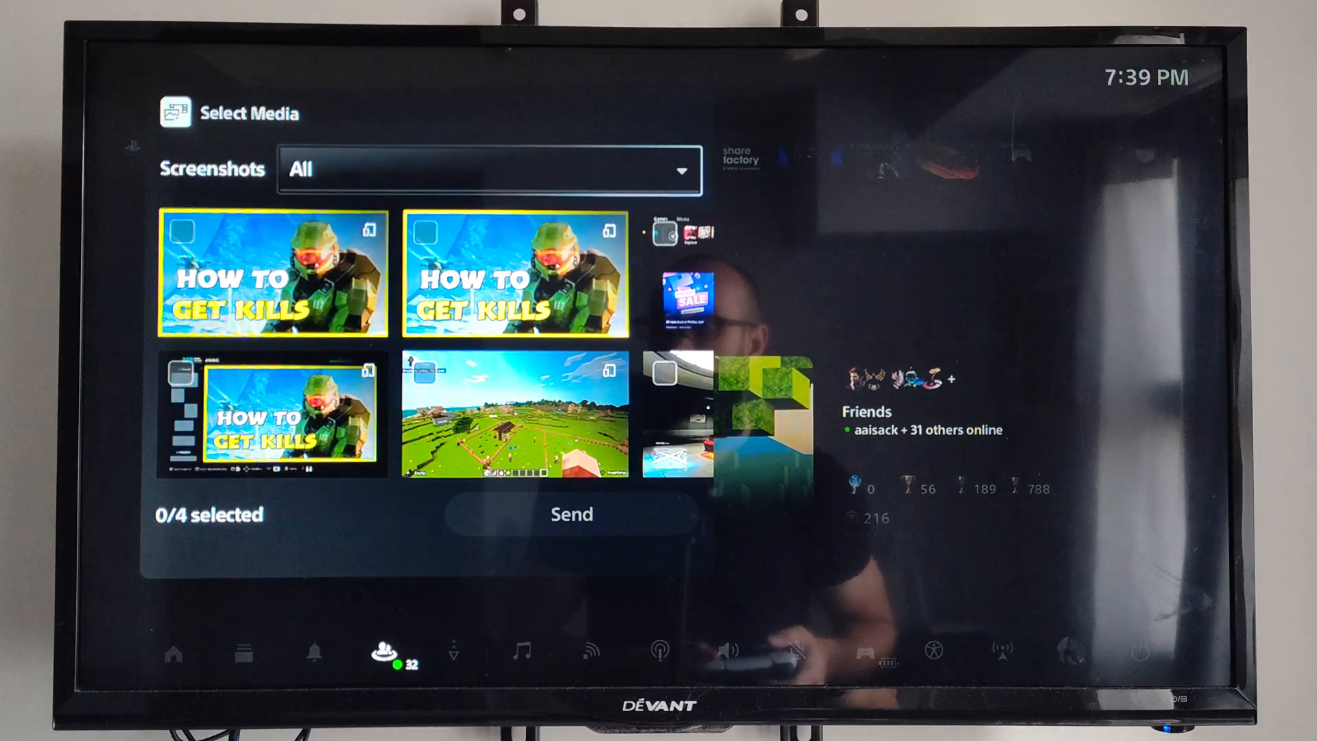
Send the HOW TO GET KILLS screenshot from Select Media.
left_click(273, 273)
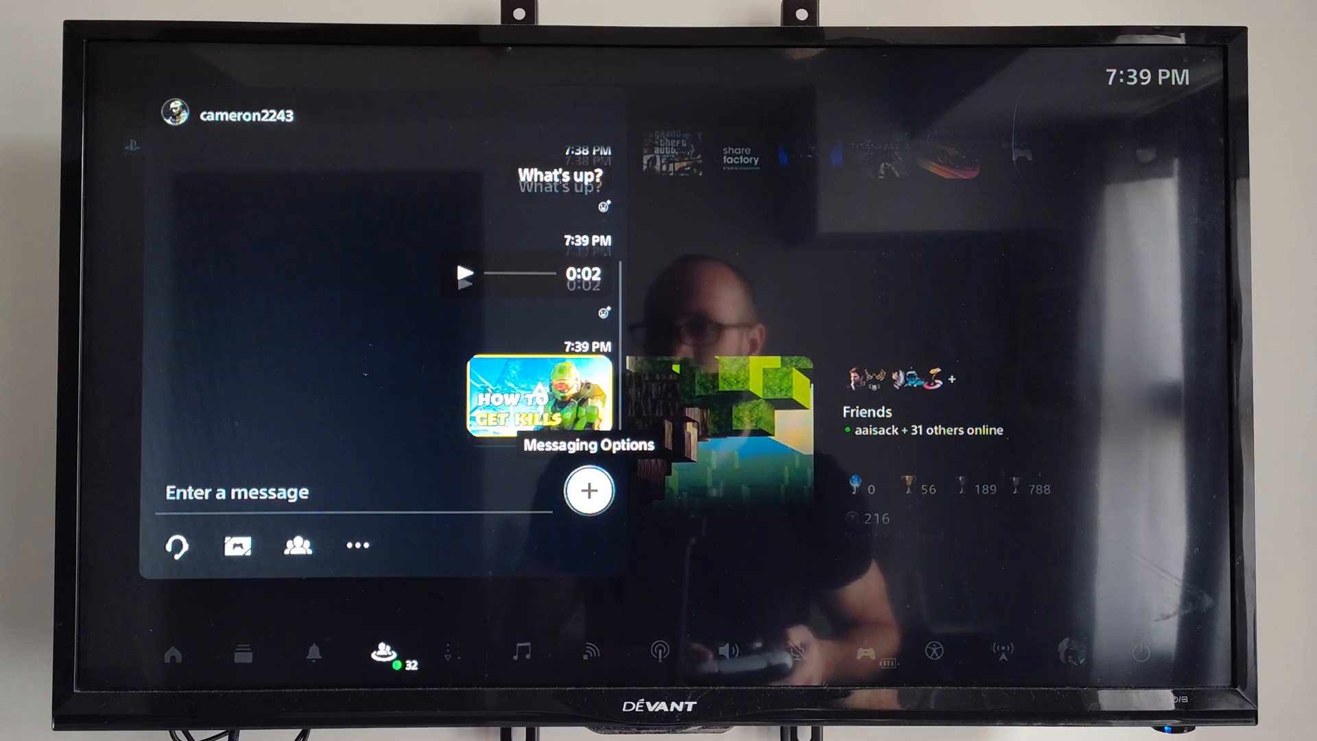
left_click(588, 491)
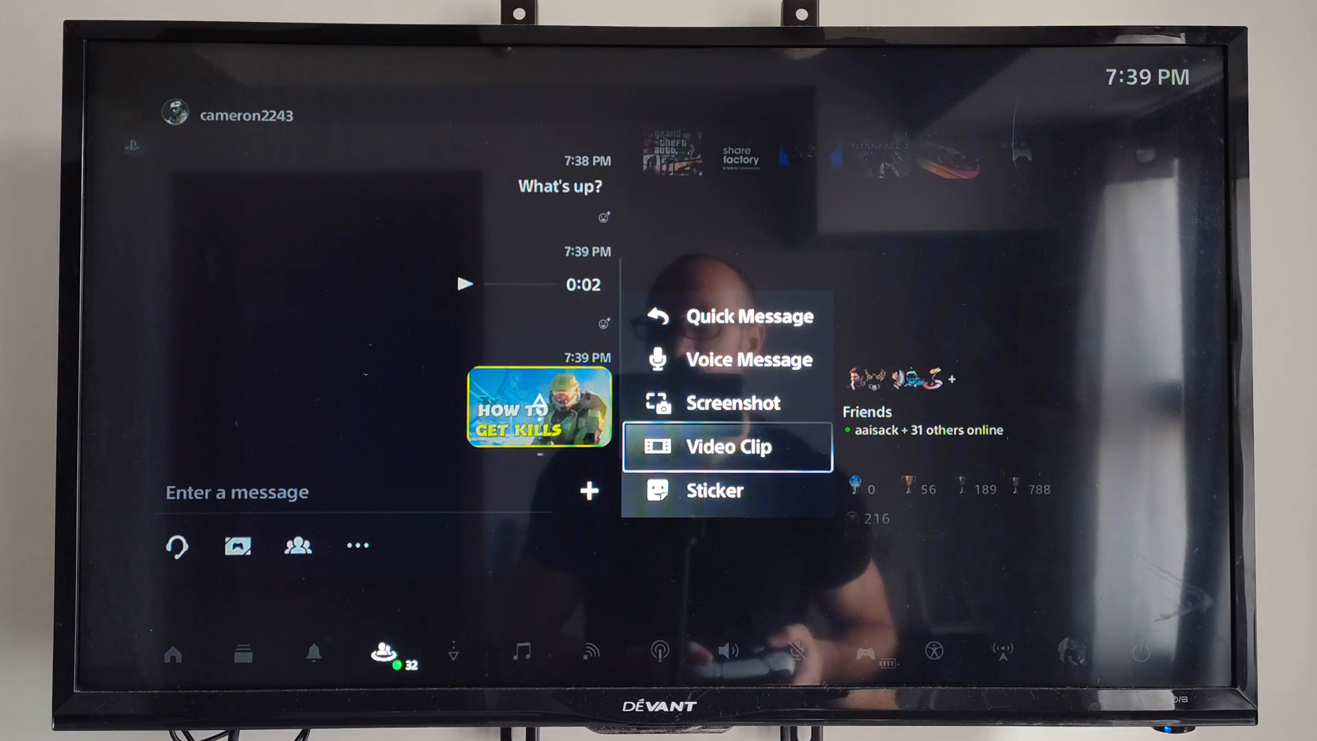
Send the scope-view video clip.
left_click(728, 446)
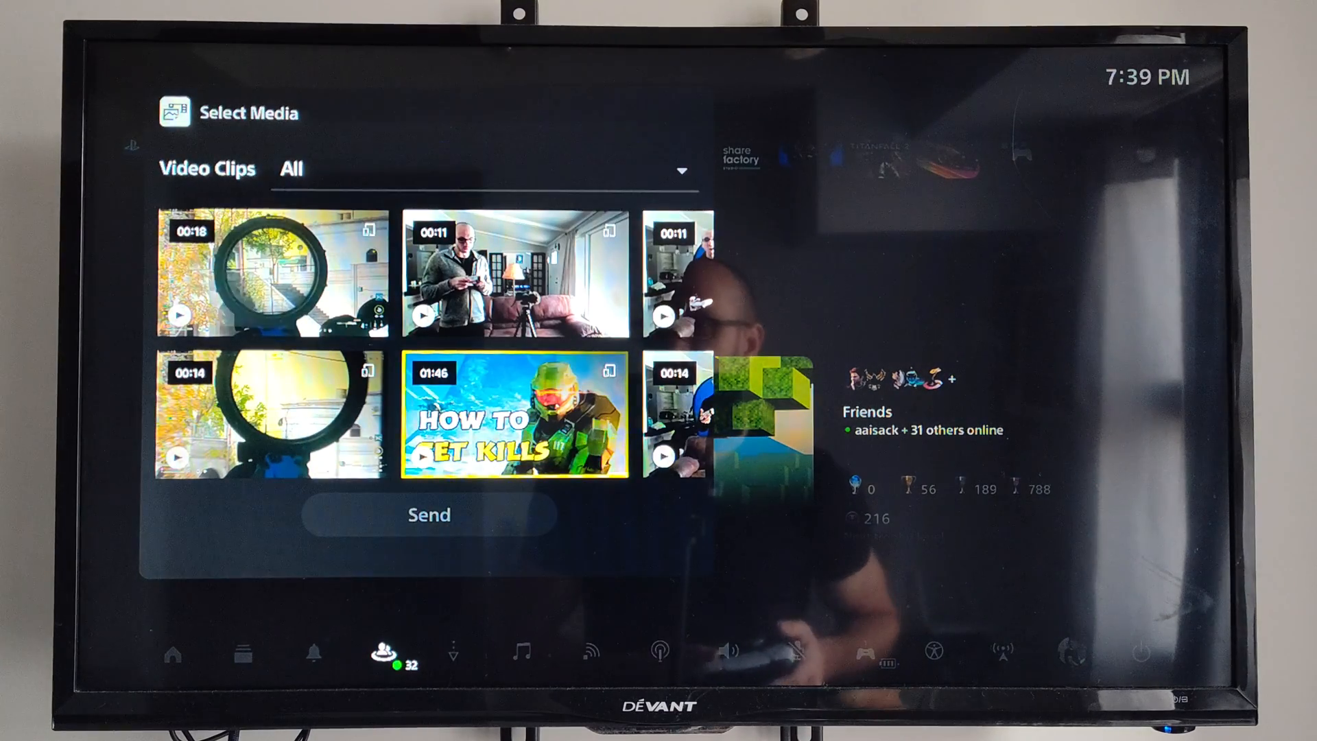
left_click(270, 275)
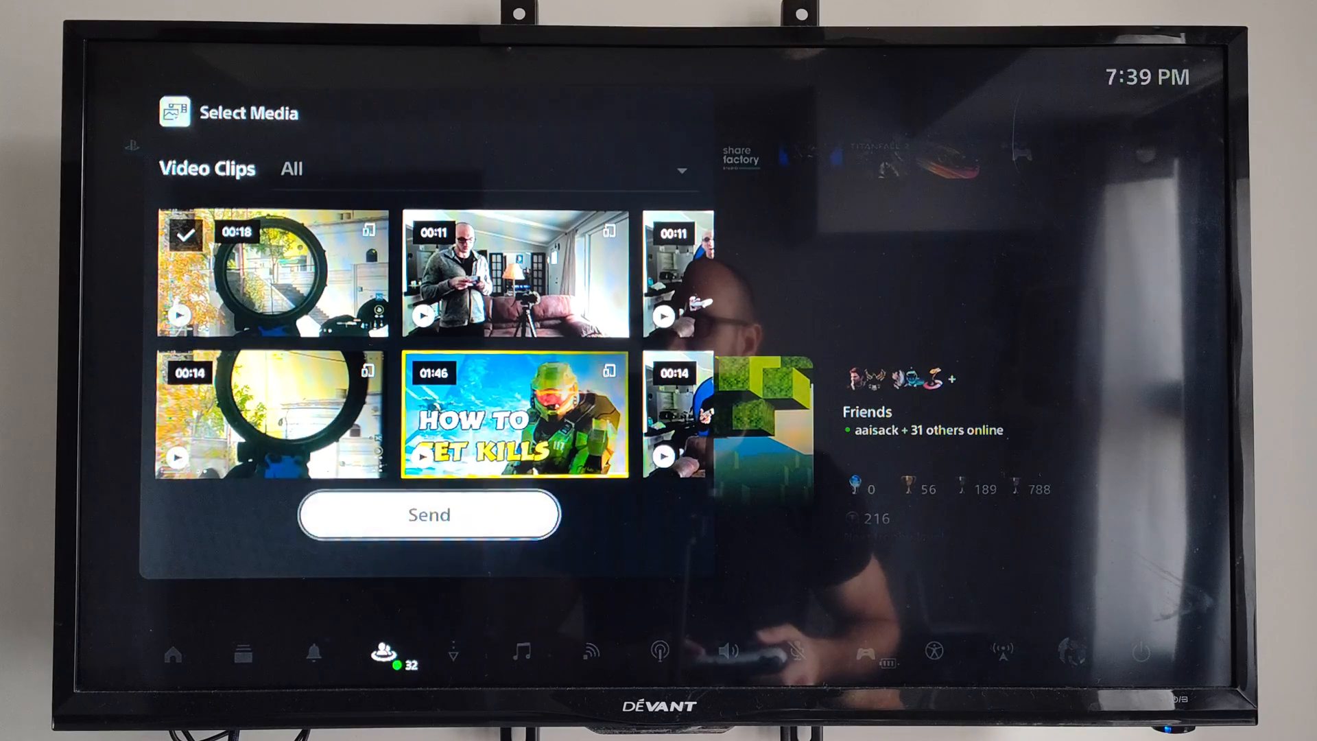
left_click(428, 514)
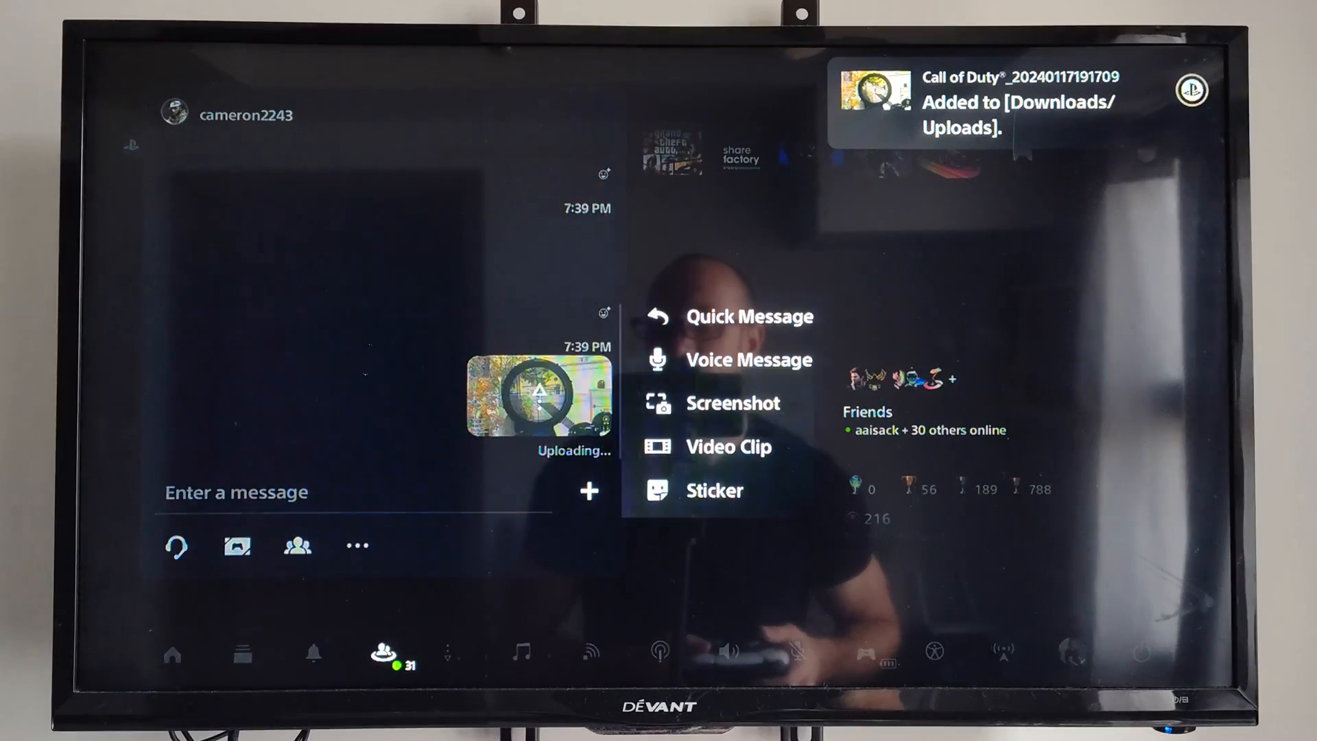
left_click(714, 491)
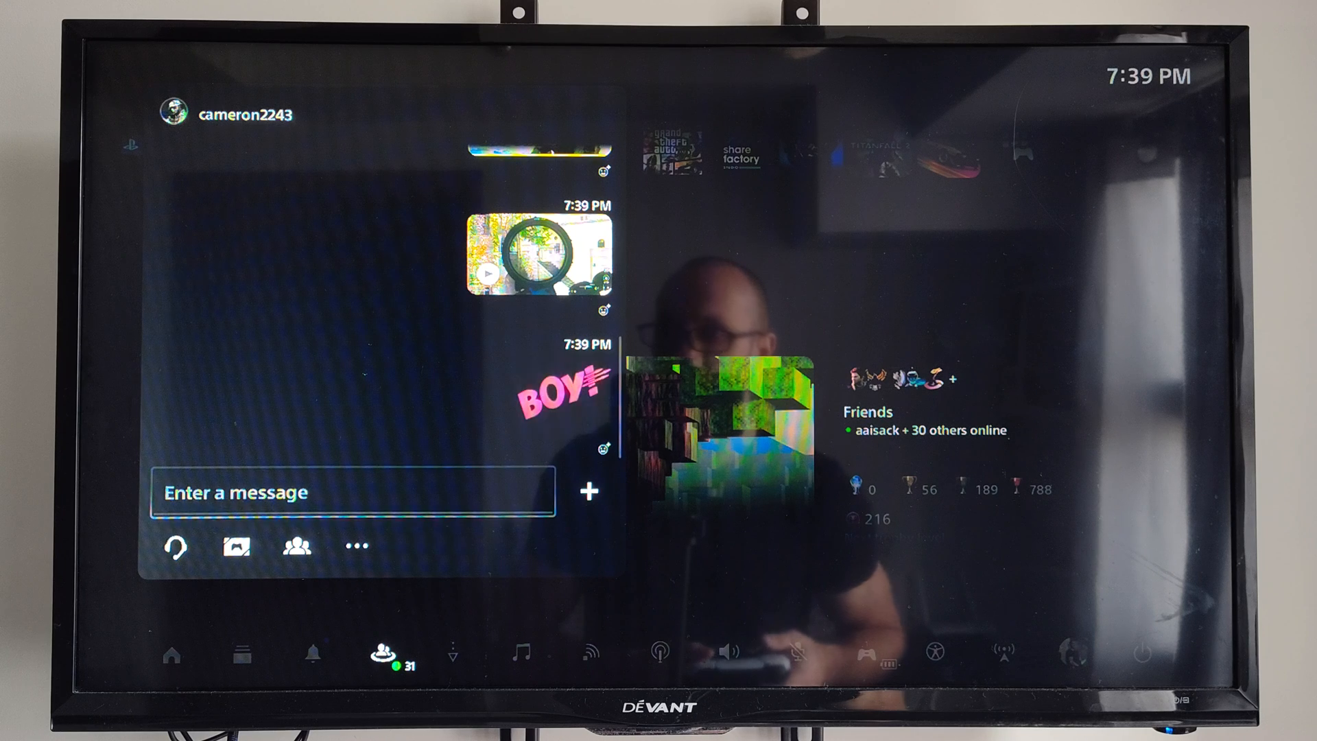
left_click(355, 546)
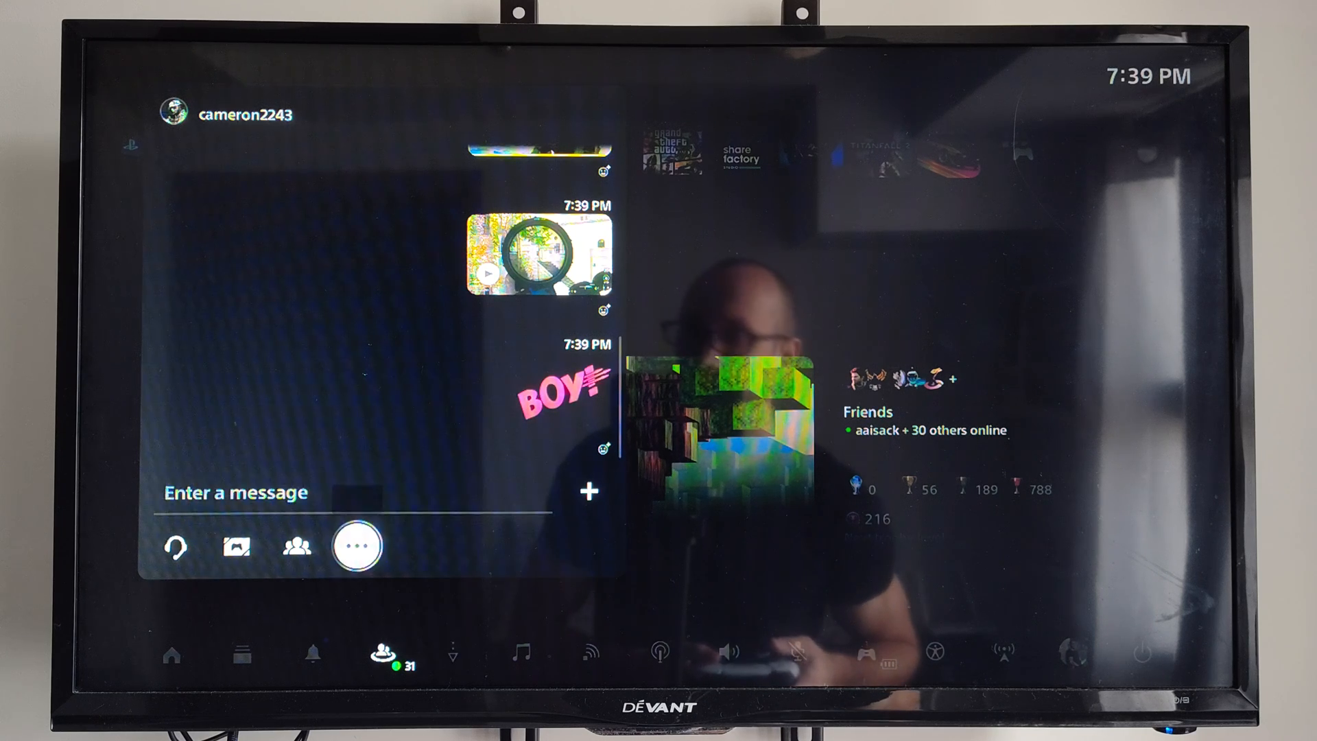
View the conversation's extra options and back out to the Messages list.
left_click(357, 545)
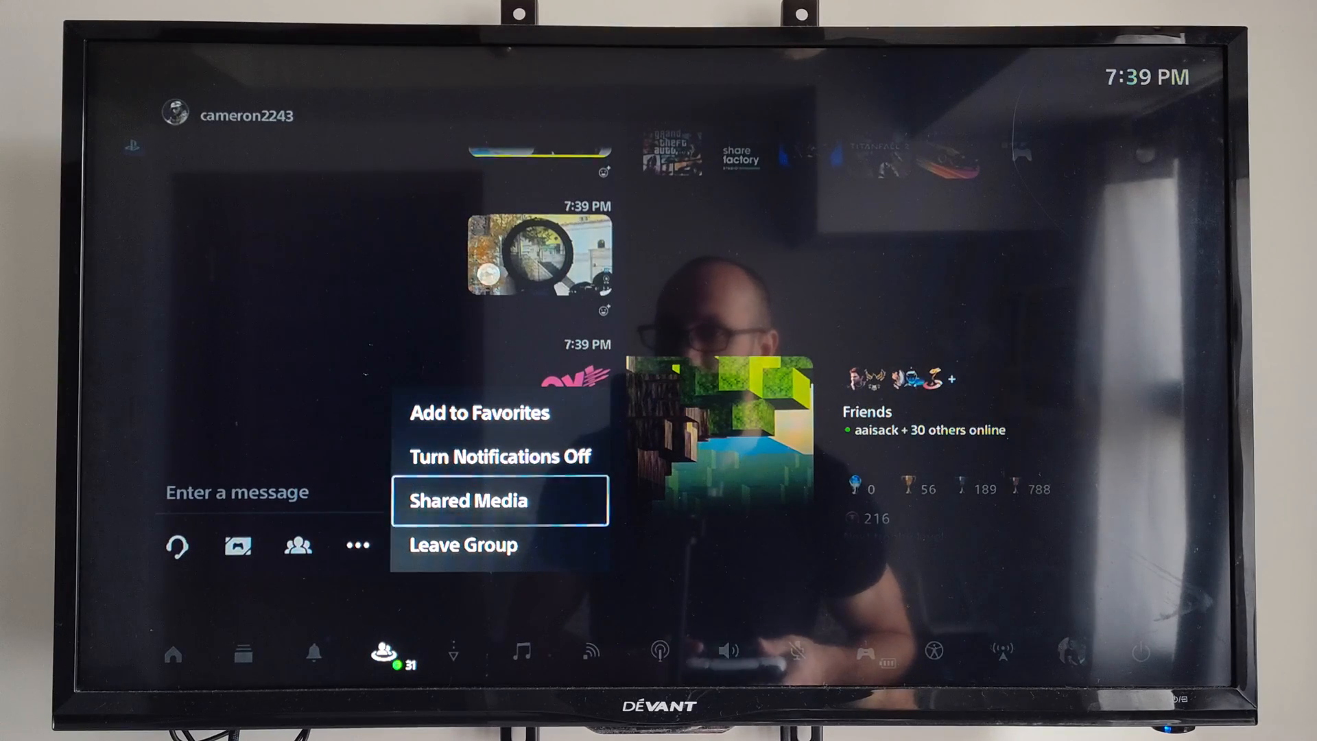
left_click(499, 501)
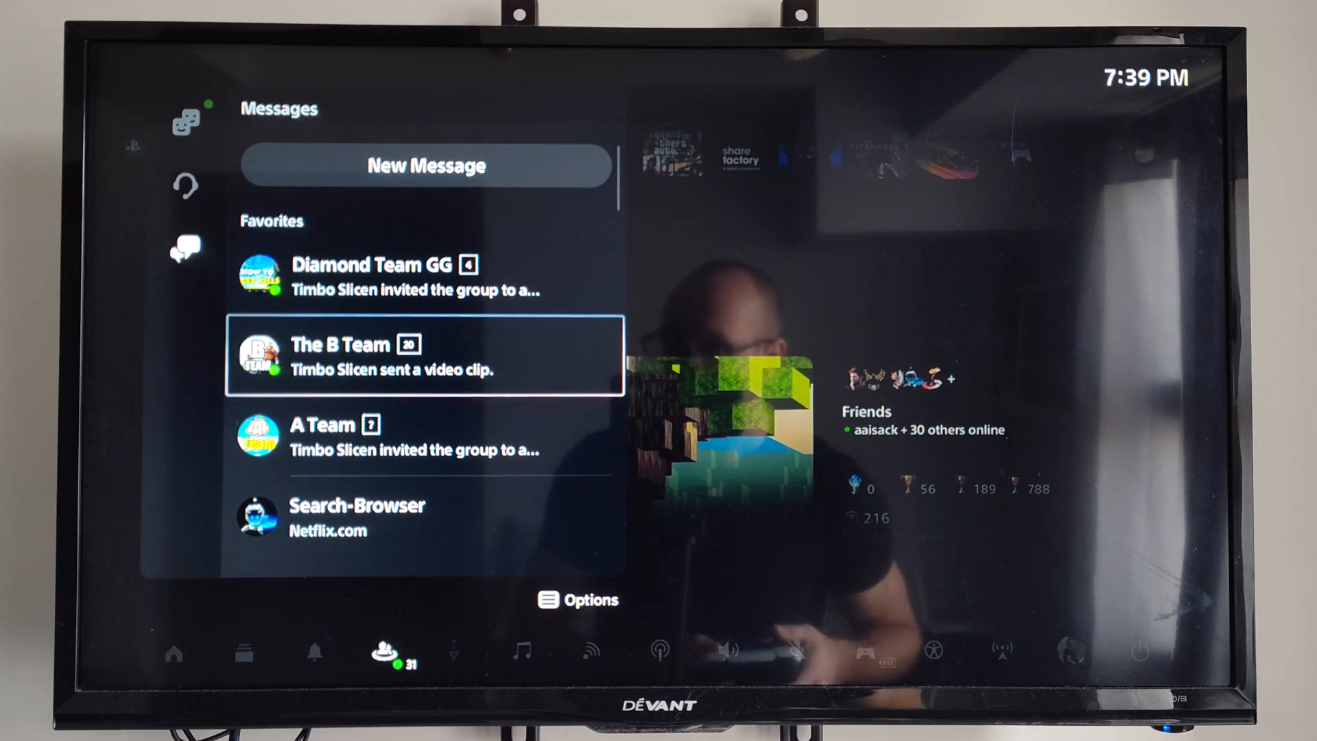
left_click(424, 354)
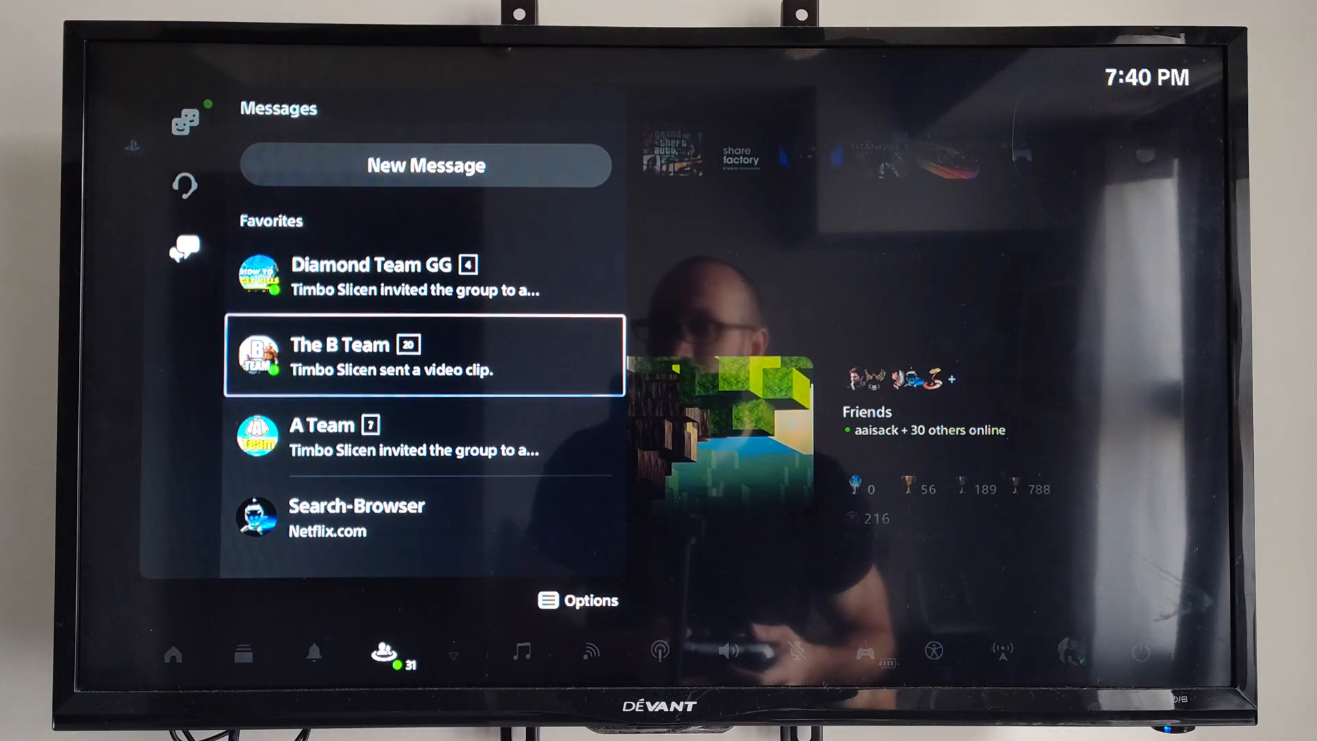
scroll("down", 3)
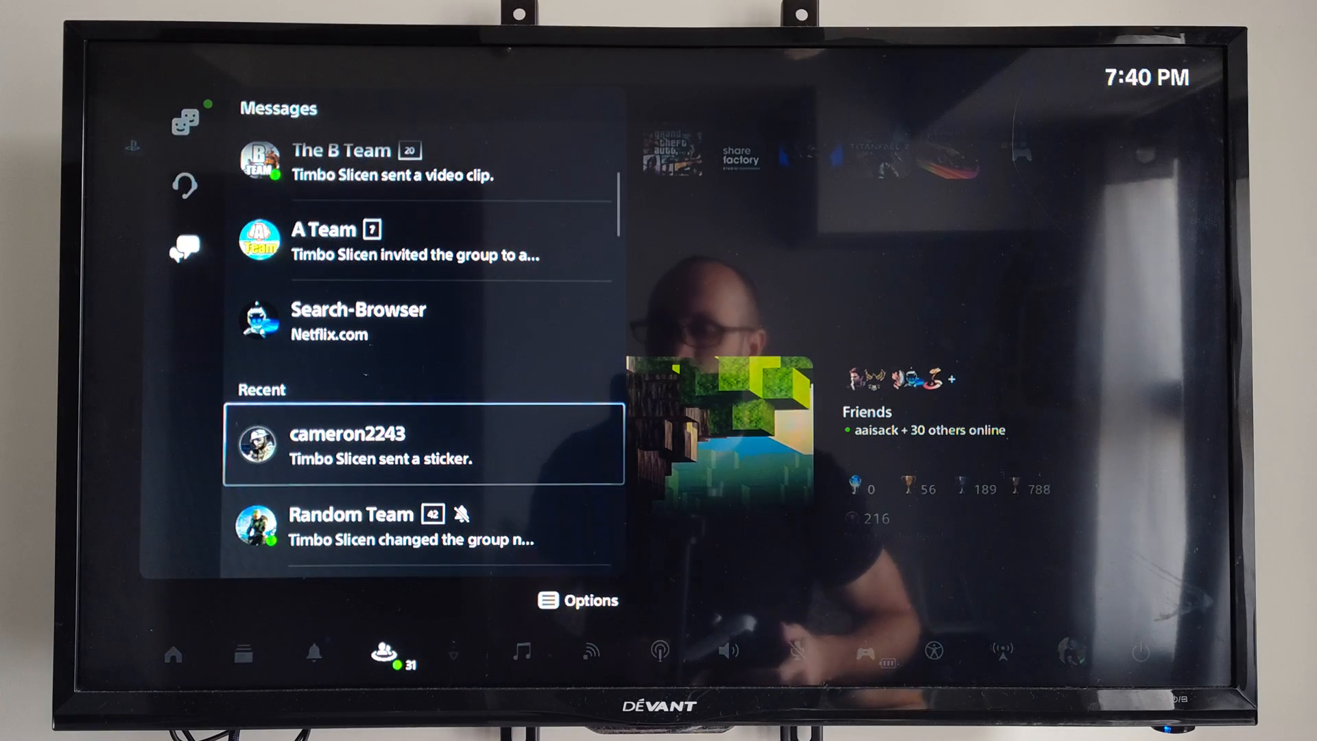